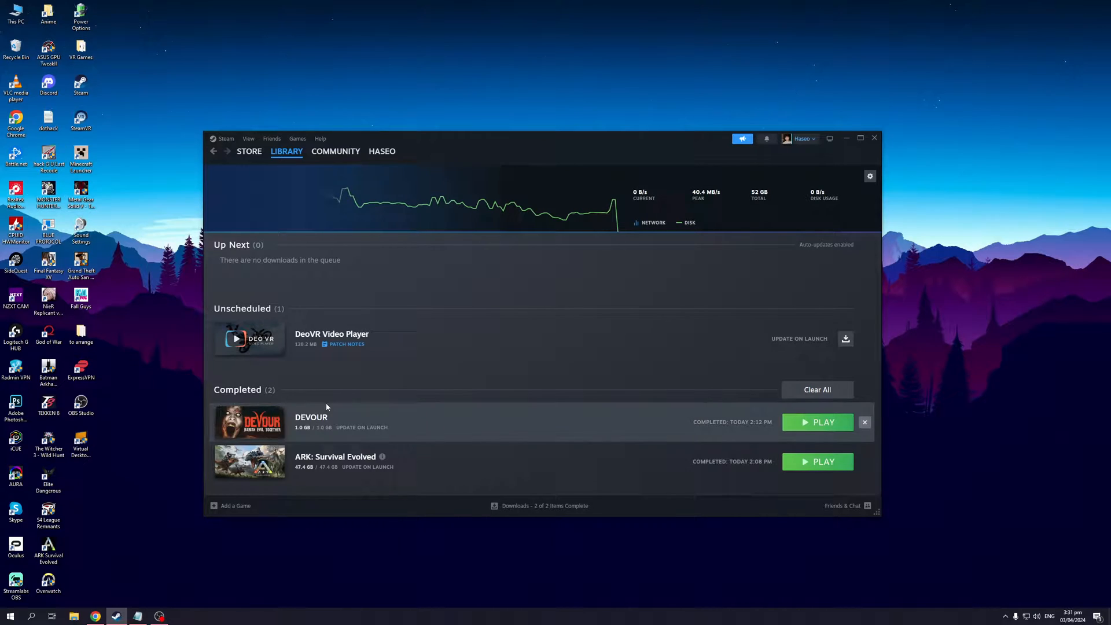
Open and dismiss the profile menu, then open the main Steam client menu
click(380, 150)
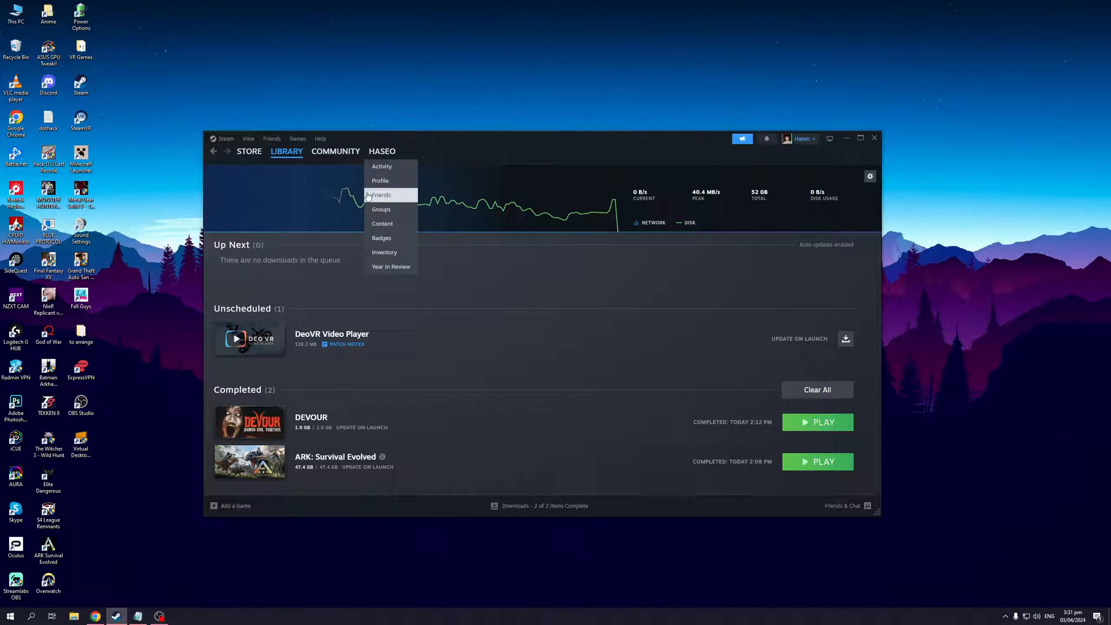
click(287, 215)
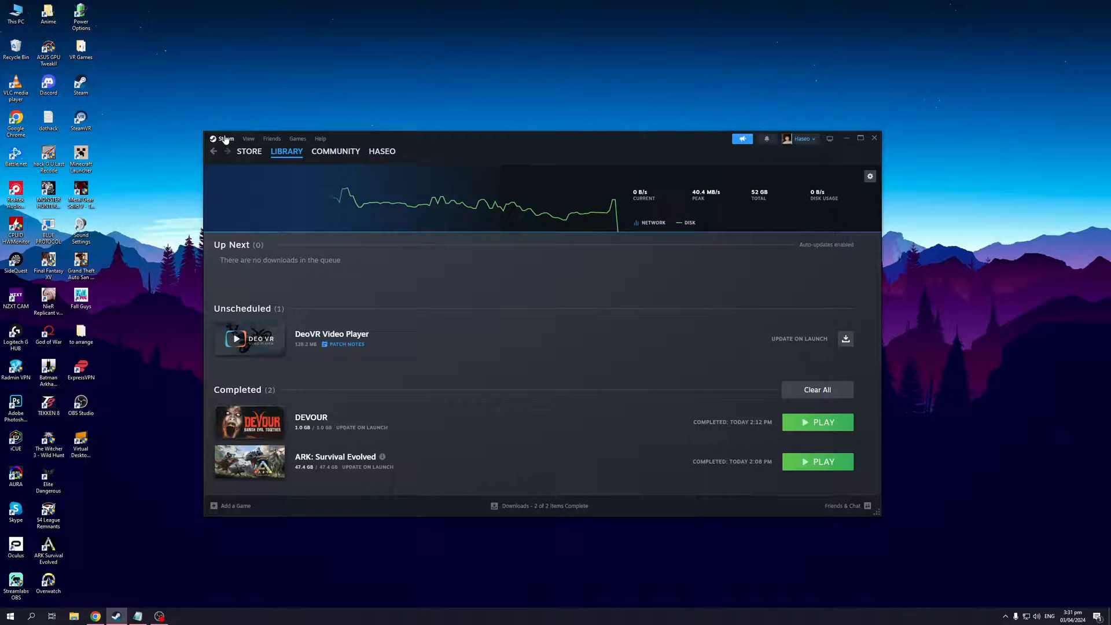
click(225, 138)
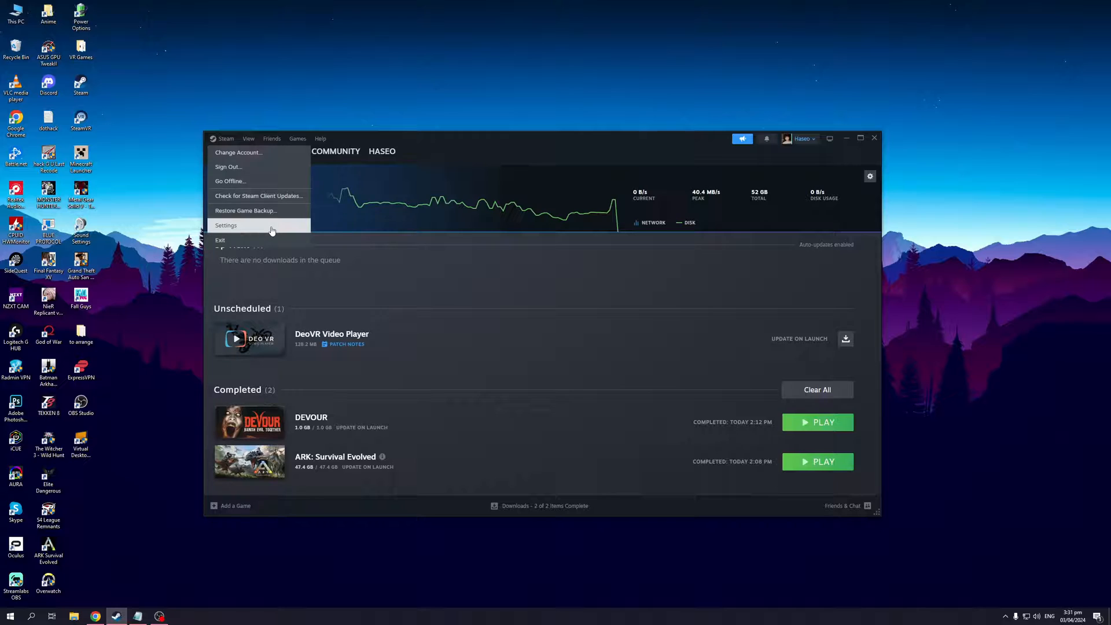
Open the Steam Settings window from the Steam menu
click(226, 224)
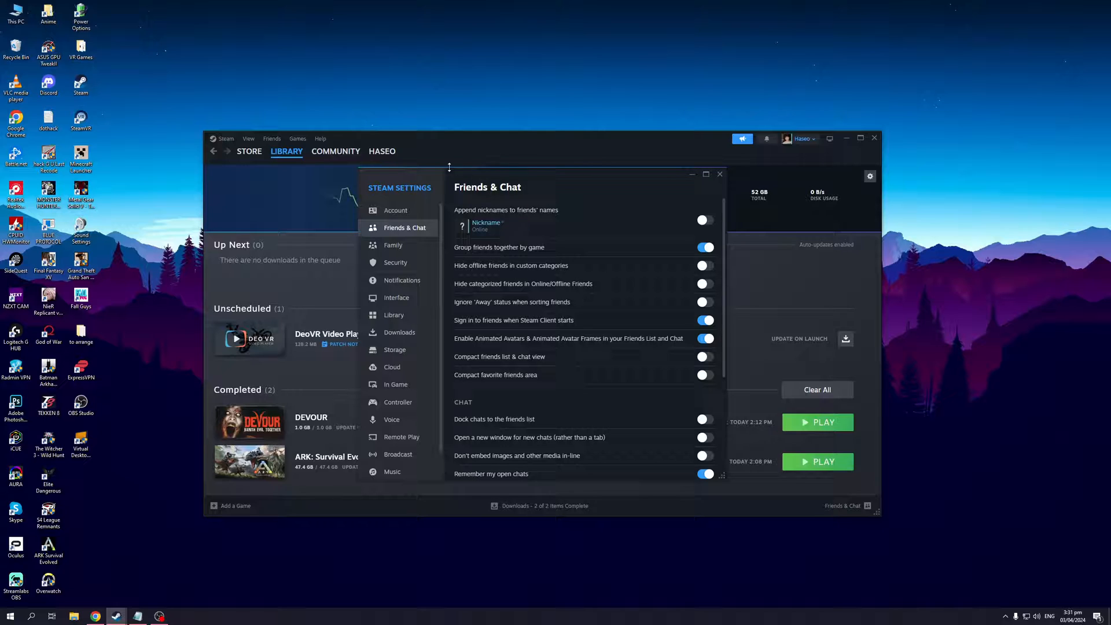
mouse_move(604, 176)
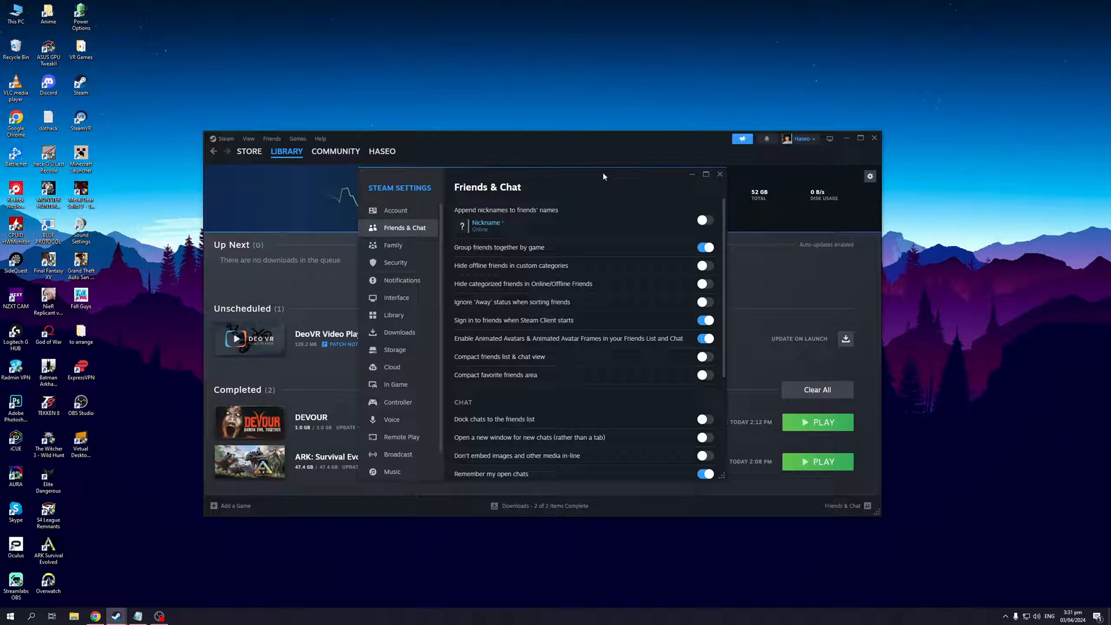
mouse_move(630, 176)
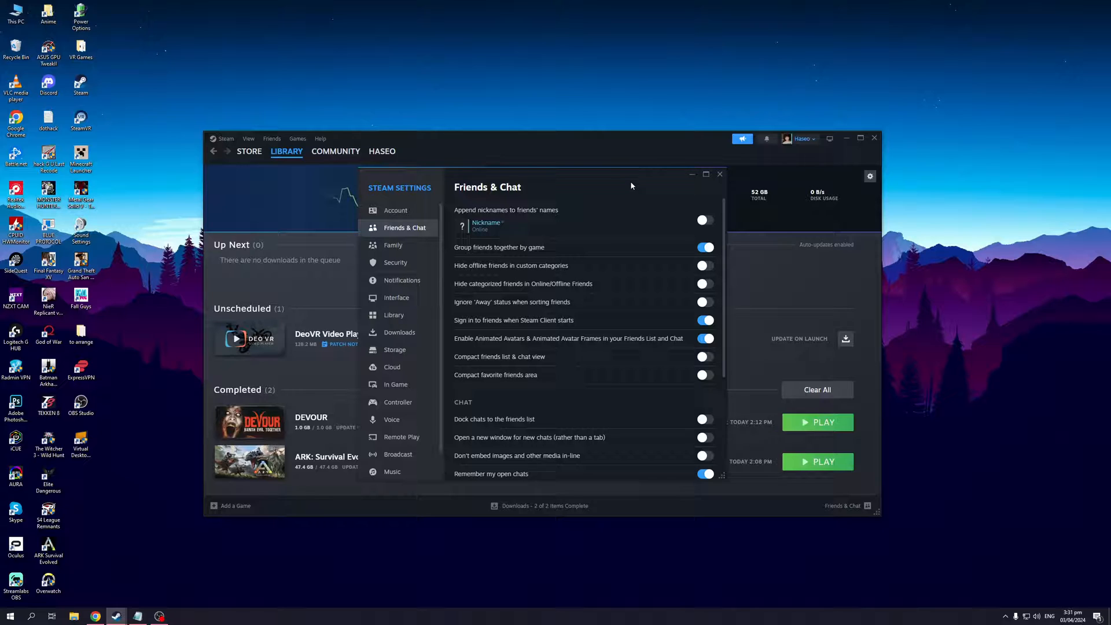
mouse_move(580, 176)
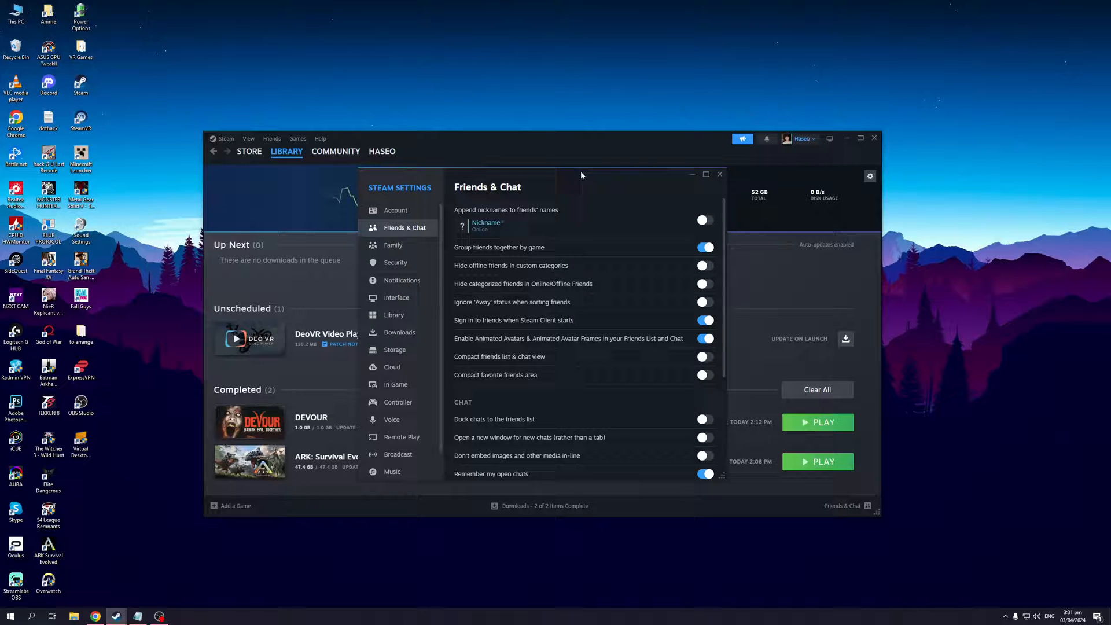
mouse_move(605, 178)
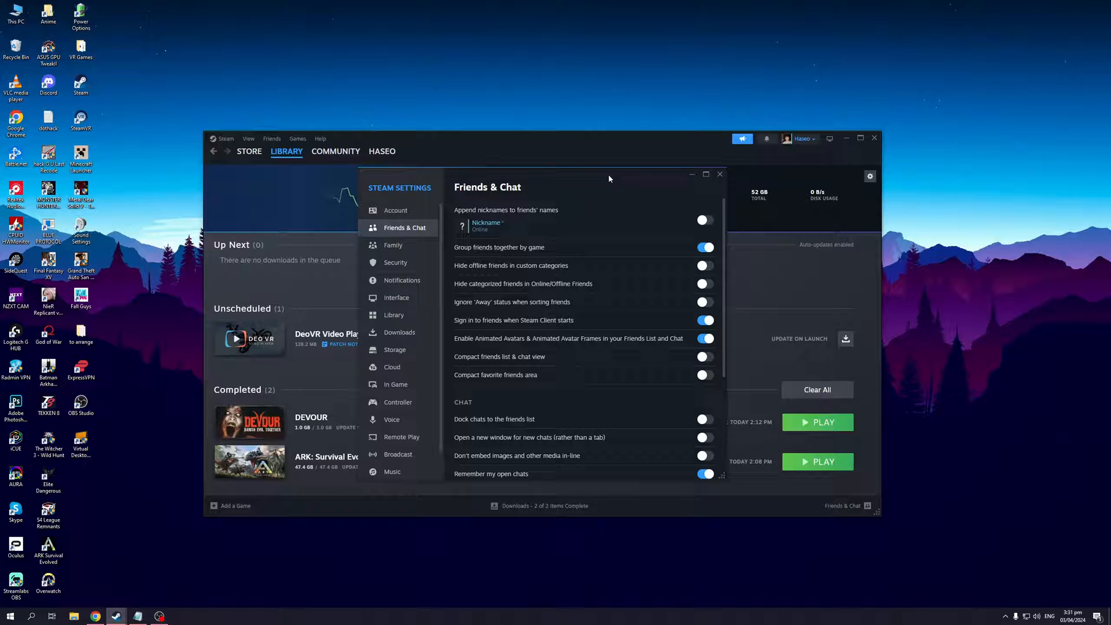
mouse_move(397, 401)
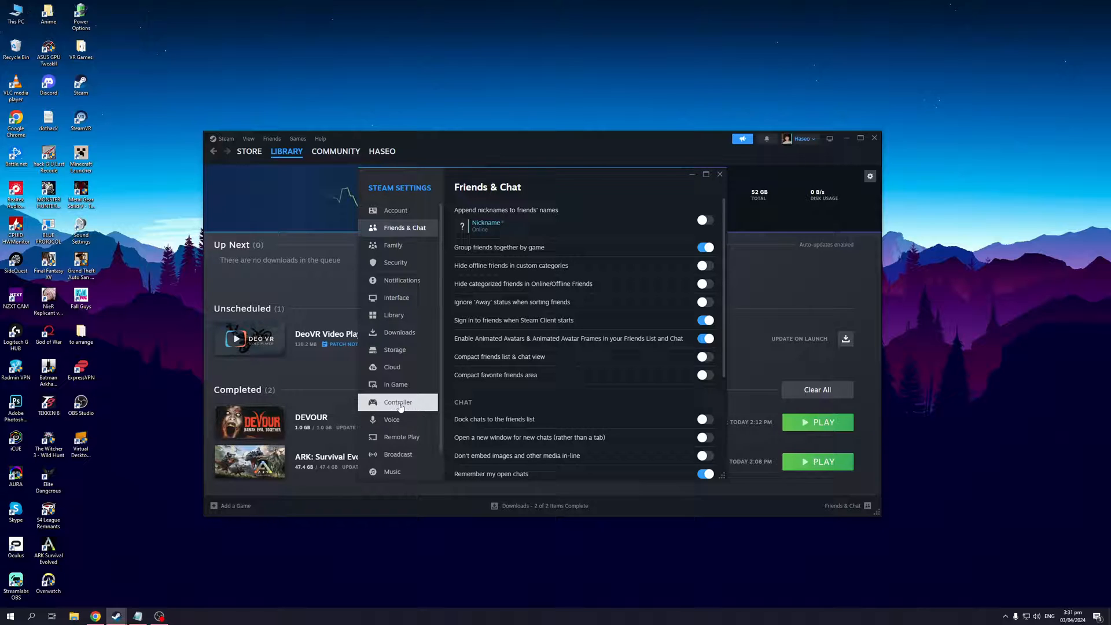
mouse_move(418, 407)
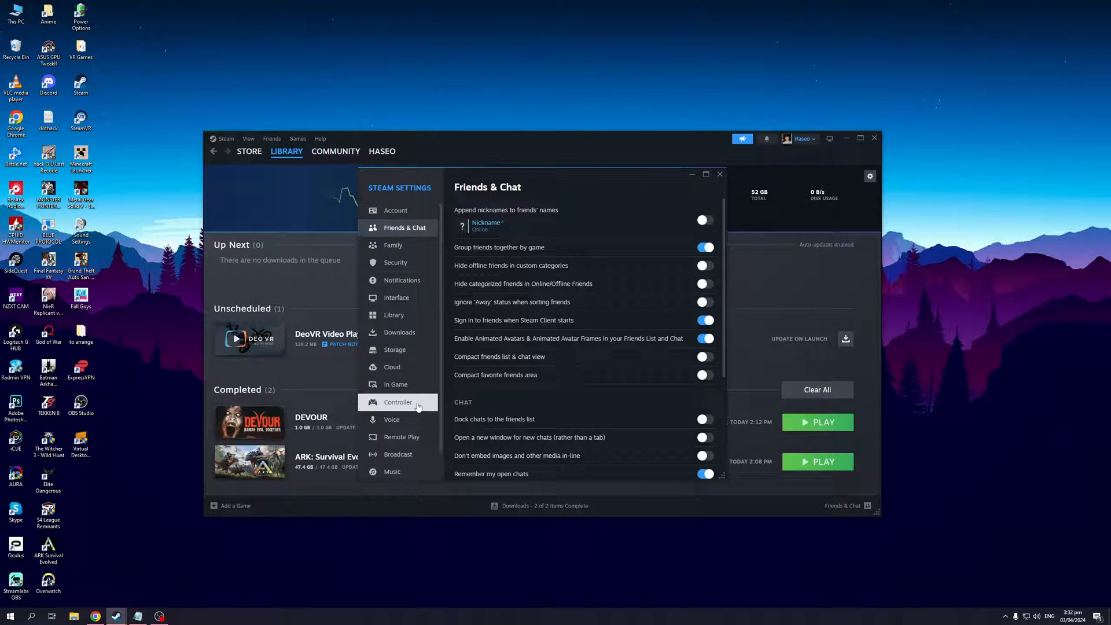
Show the Controller settings page with its external gamepad Steam Input options
click(397, 402)
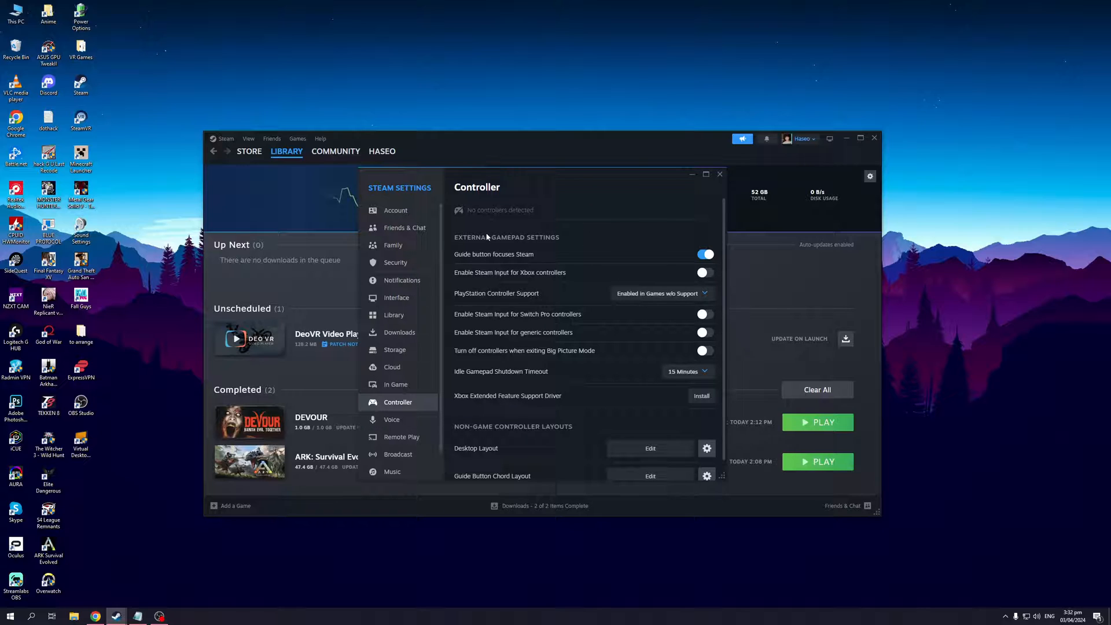
scroll(down, 3)
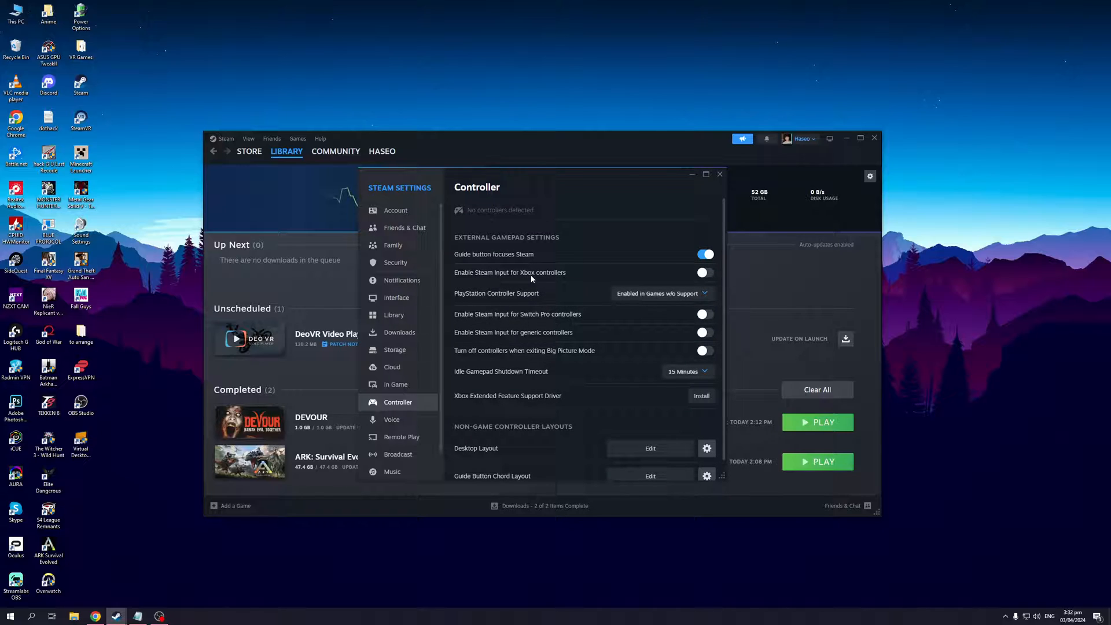
mouse_move(528, 303)
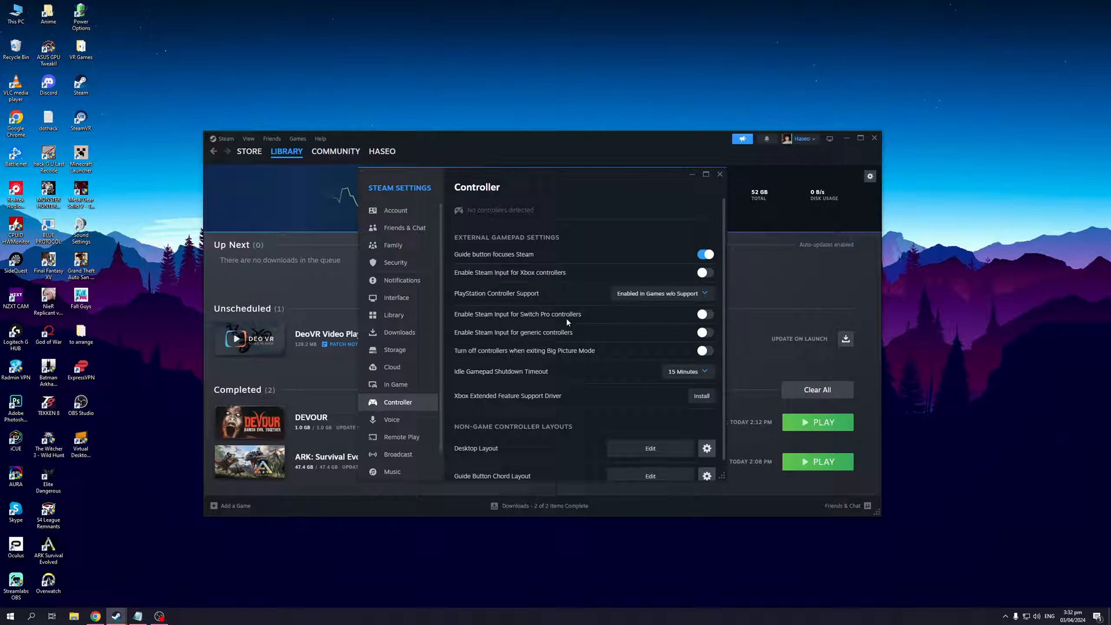
mouse_move(543, 329)
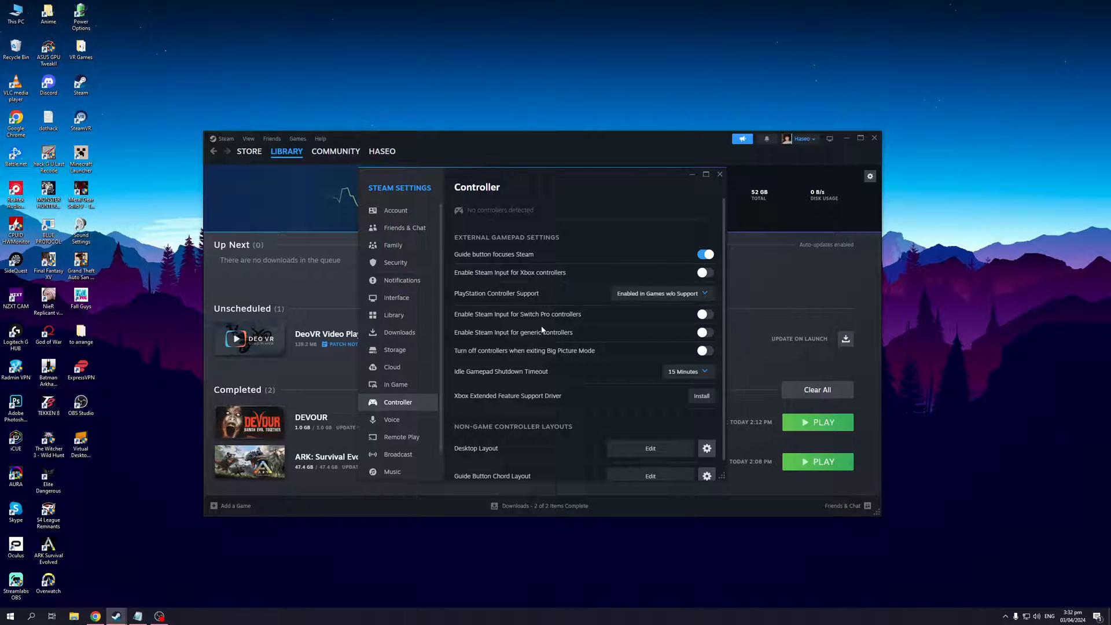
mouse_move(553, 367)
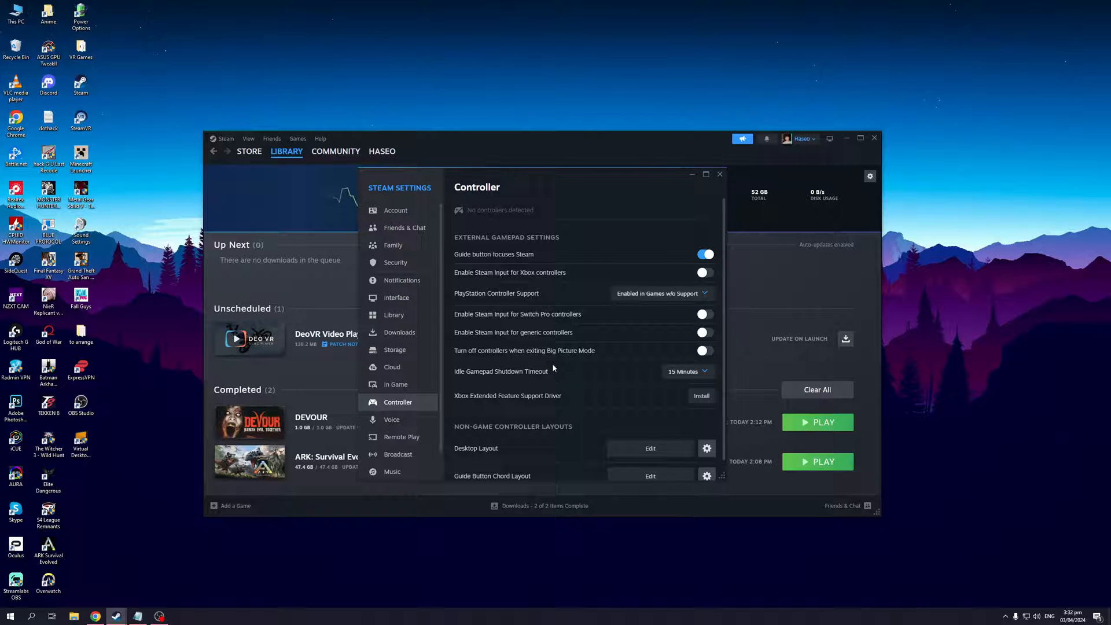
mouse_move(580, 371)
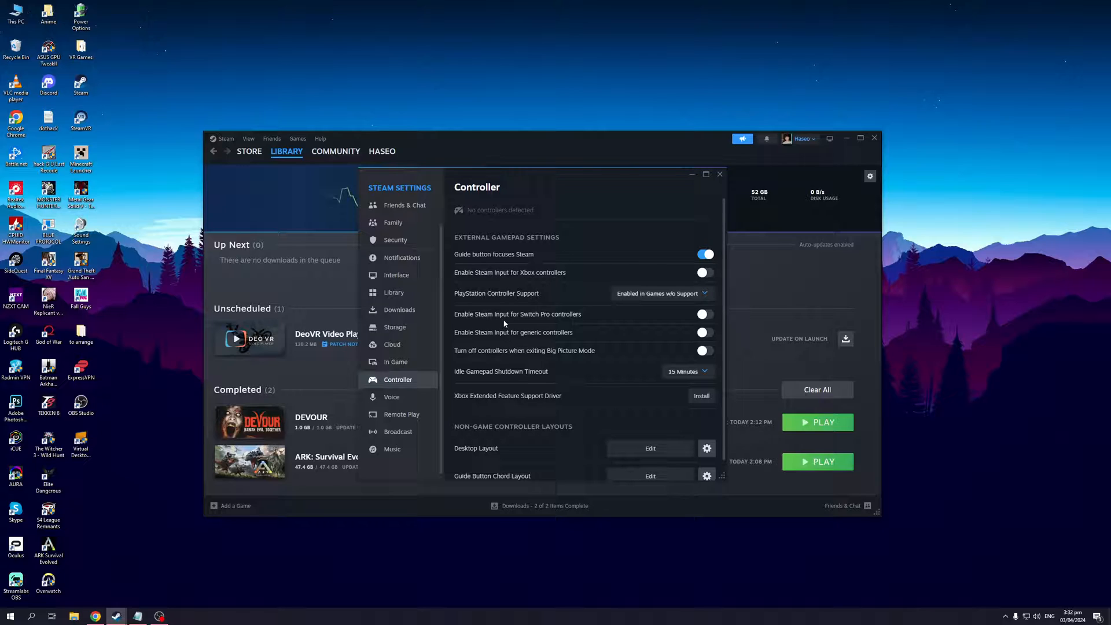
mouse_move(592, 347)
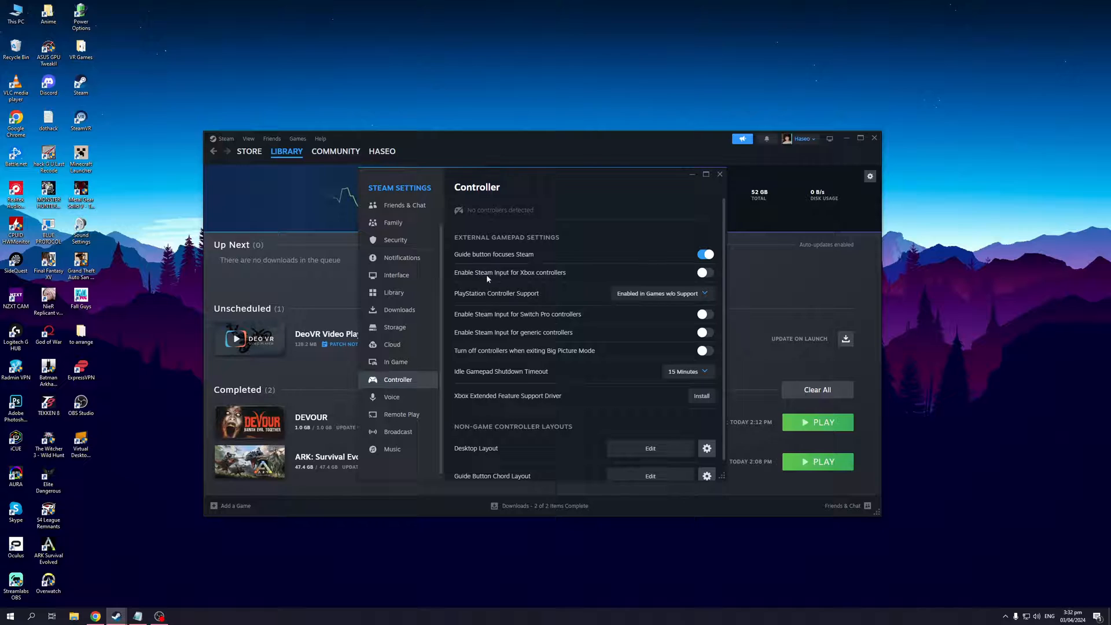
mouse_move(840, 286)
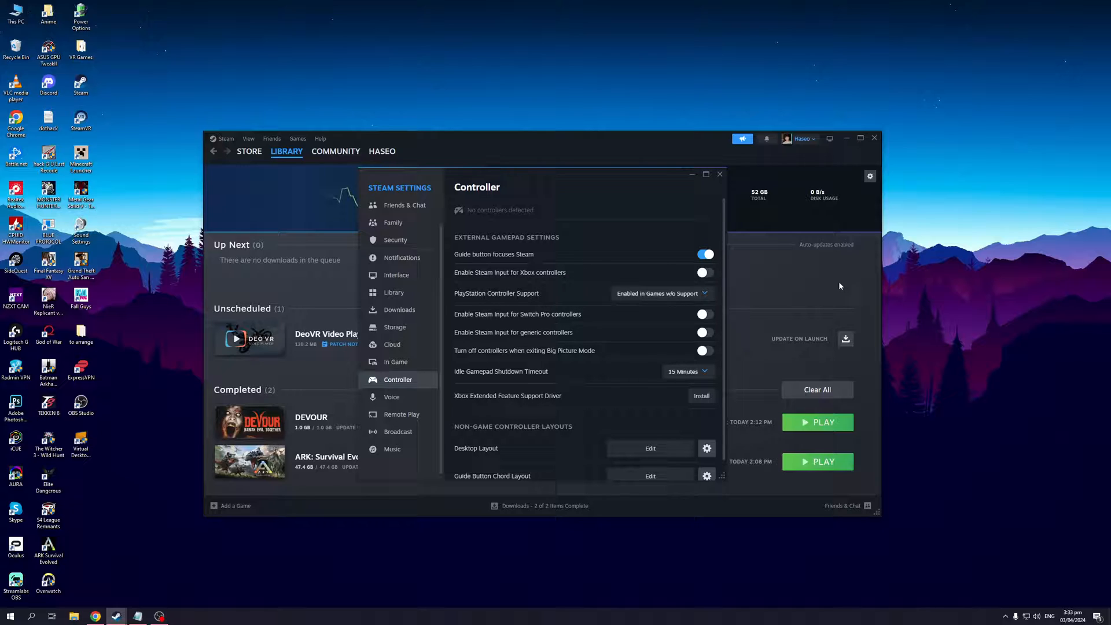
mouse_move(574, 317)
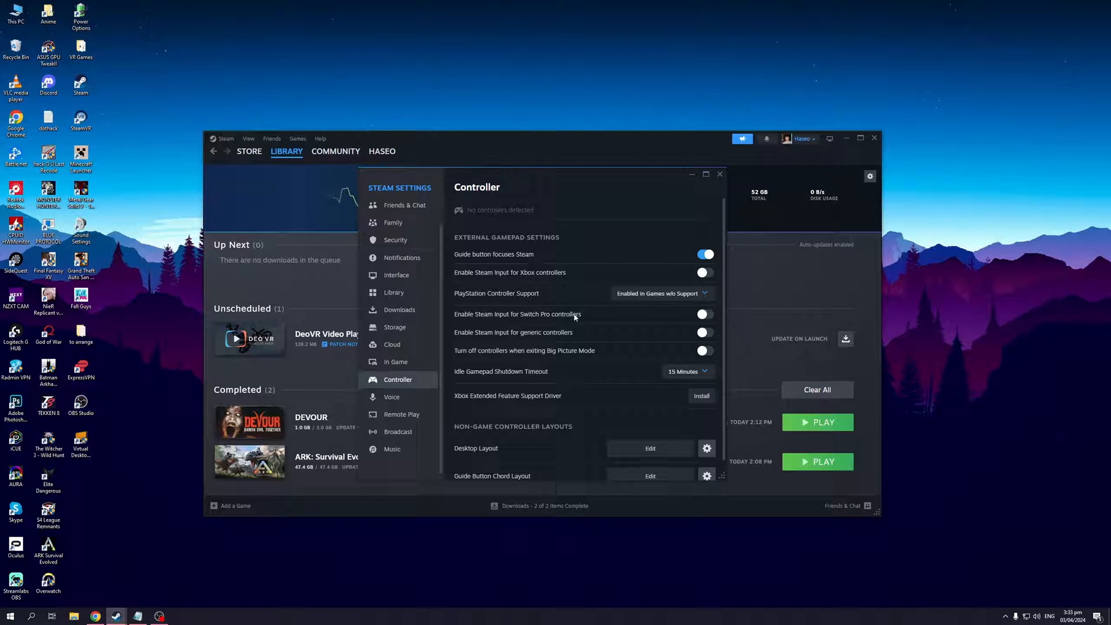
mouse_move(563, 338)
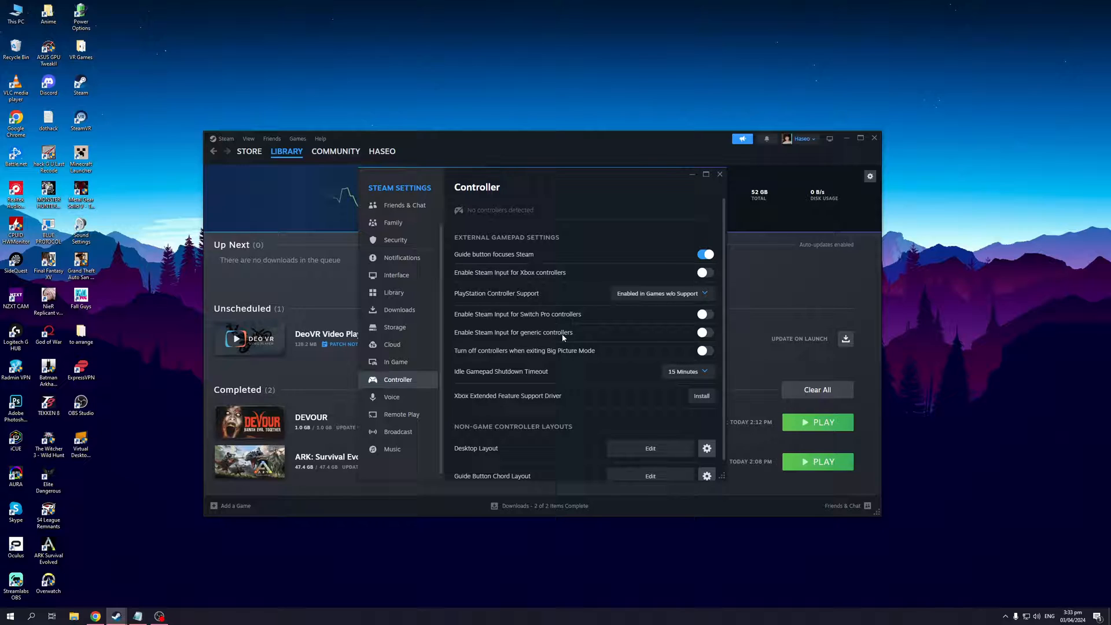
mouse_move(671, 351)
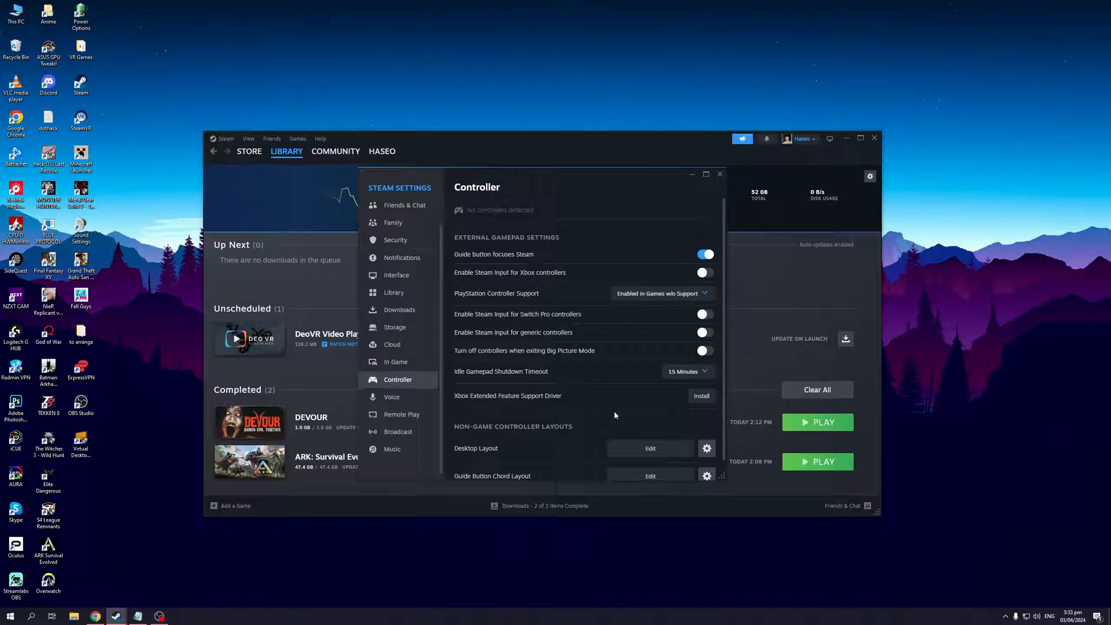
View the Interface and In Game overlay settings pages, then close Steam Settings
click(396, 275)
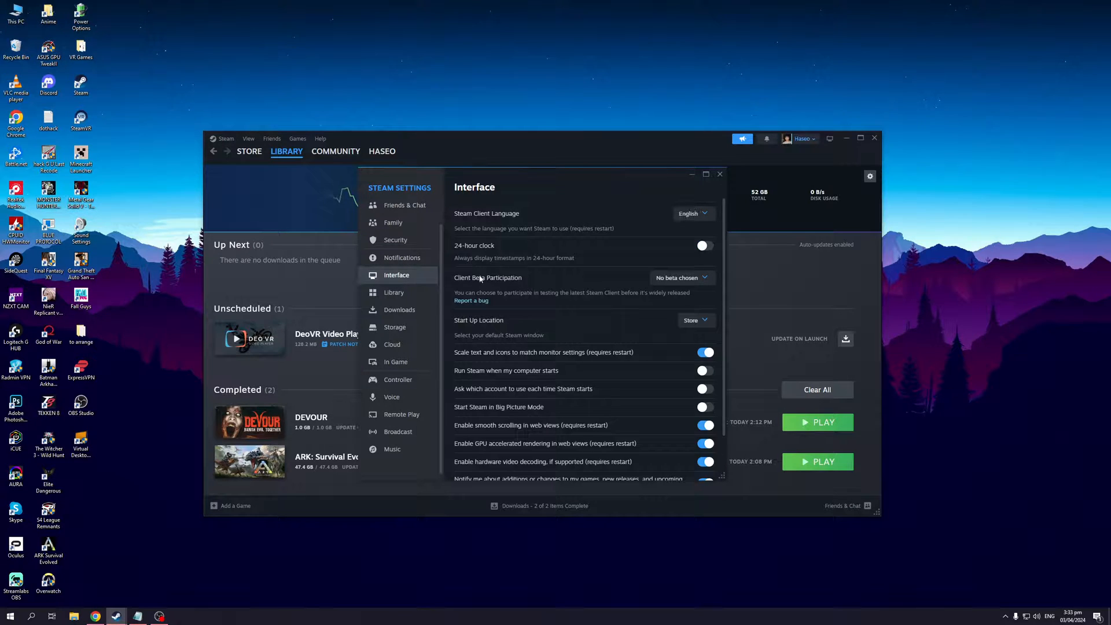
mouse_move(397, 379)
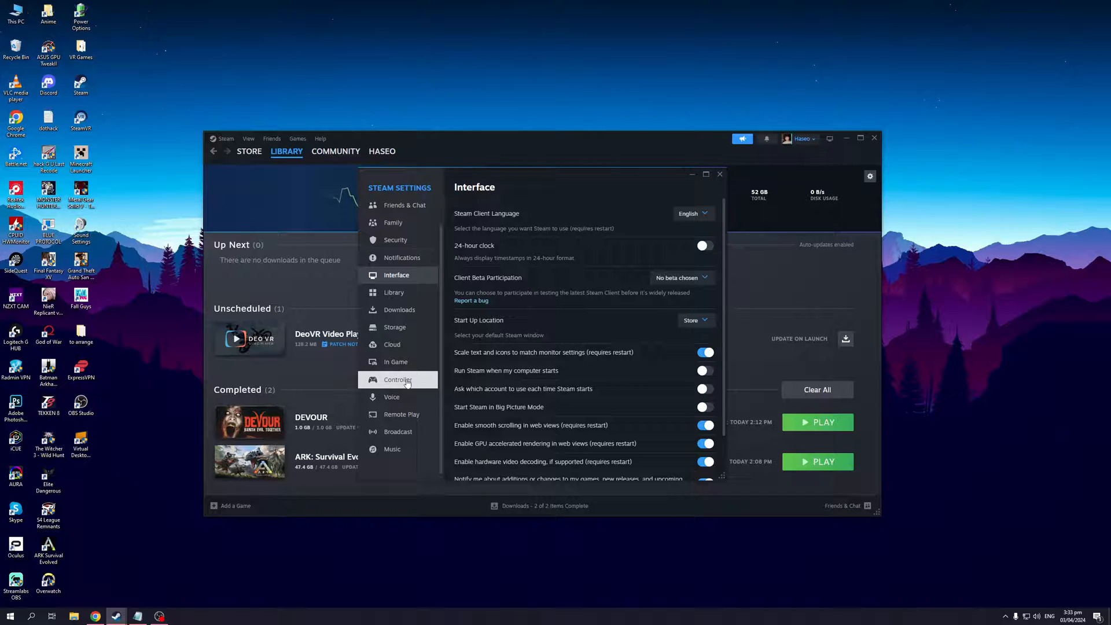
click(396, 361)
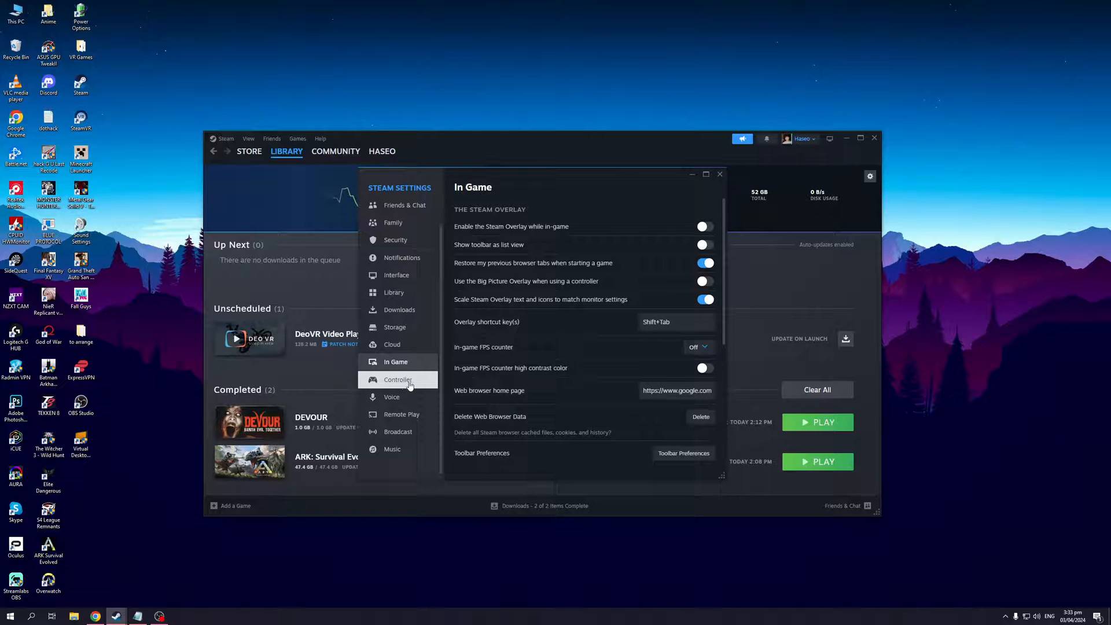
click(397, 380)
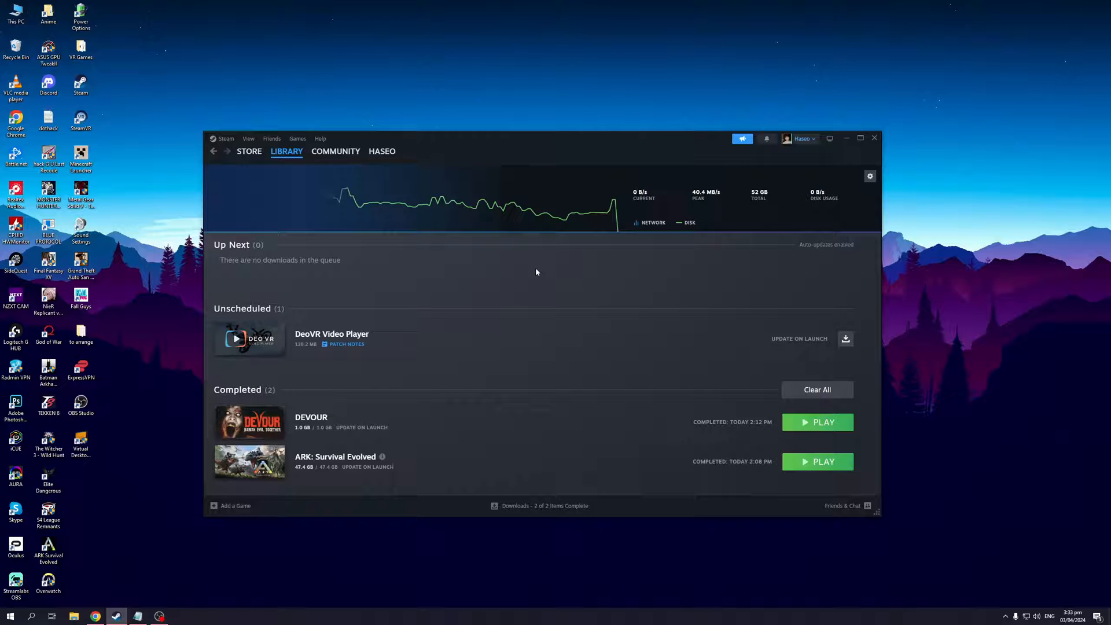
mouse_move(537, 271)
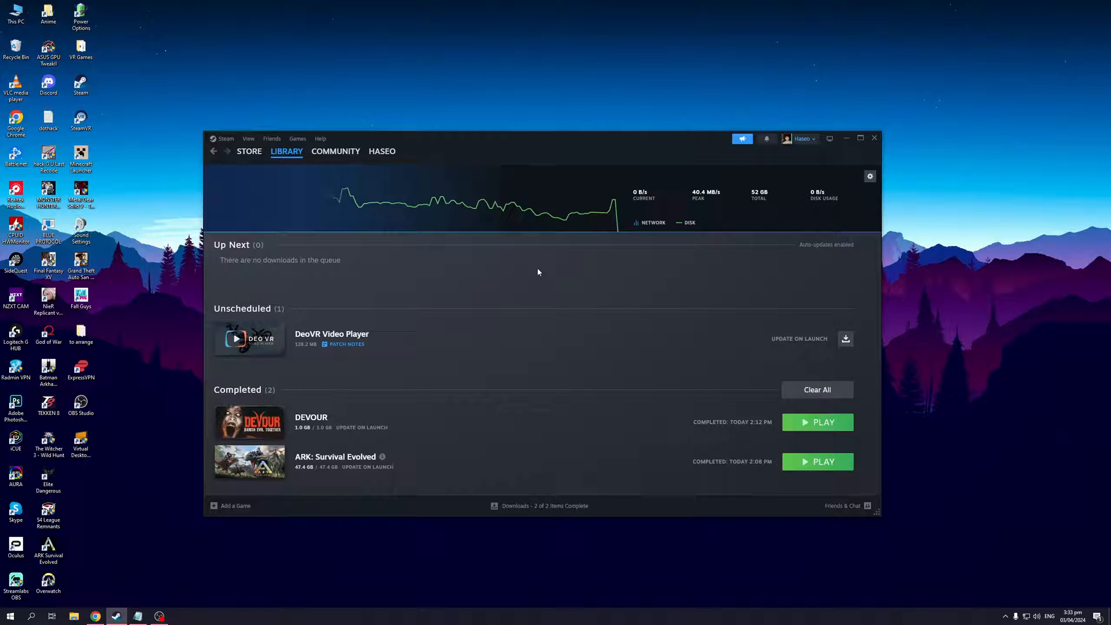